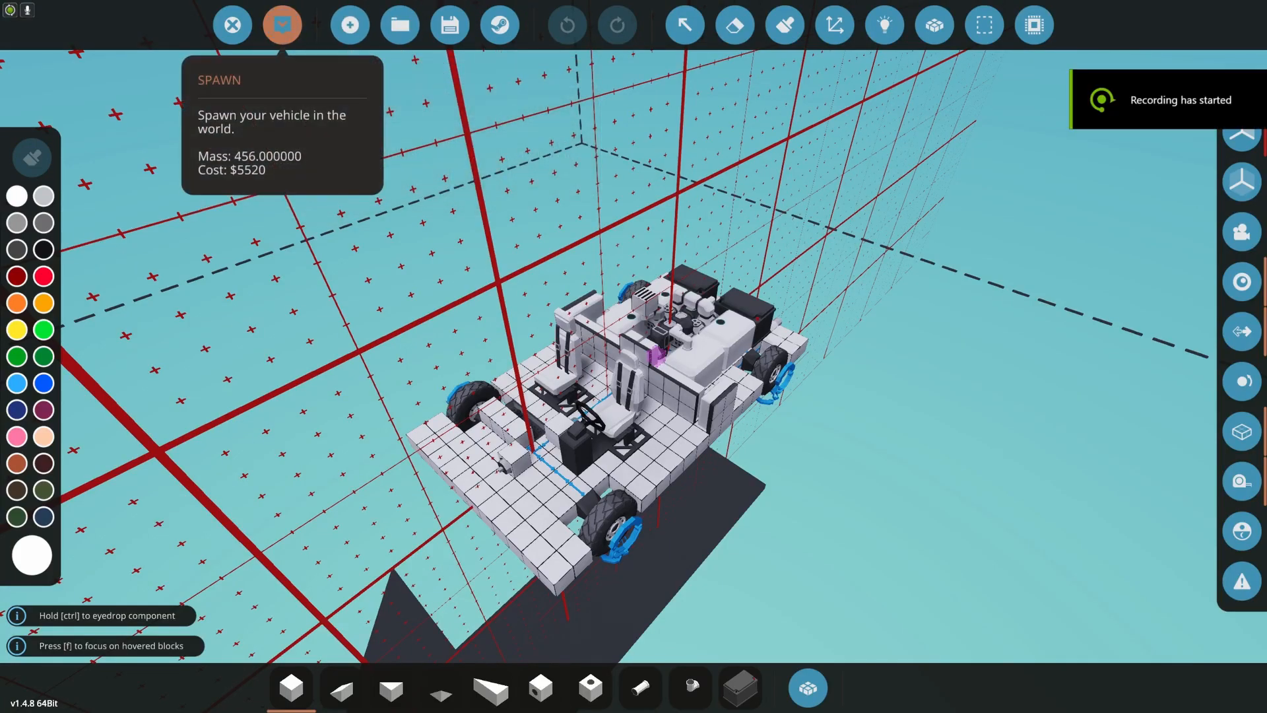
Step: Move the battery to a new spot on the test car's chassis
left_click(281, 24)
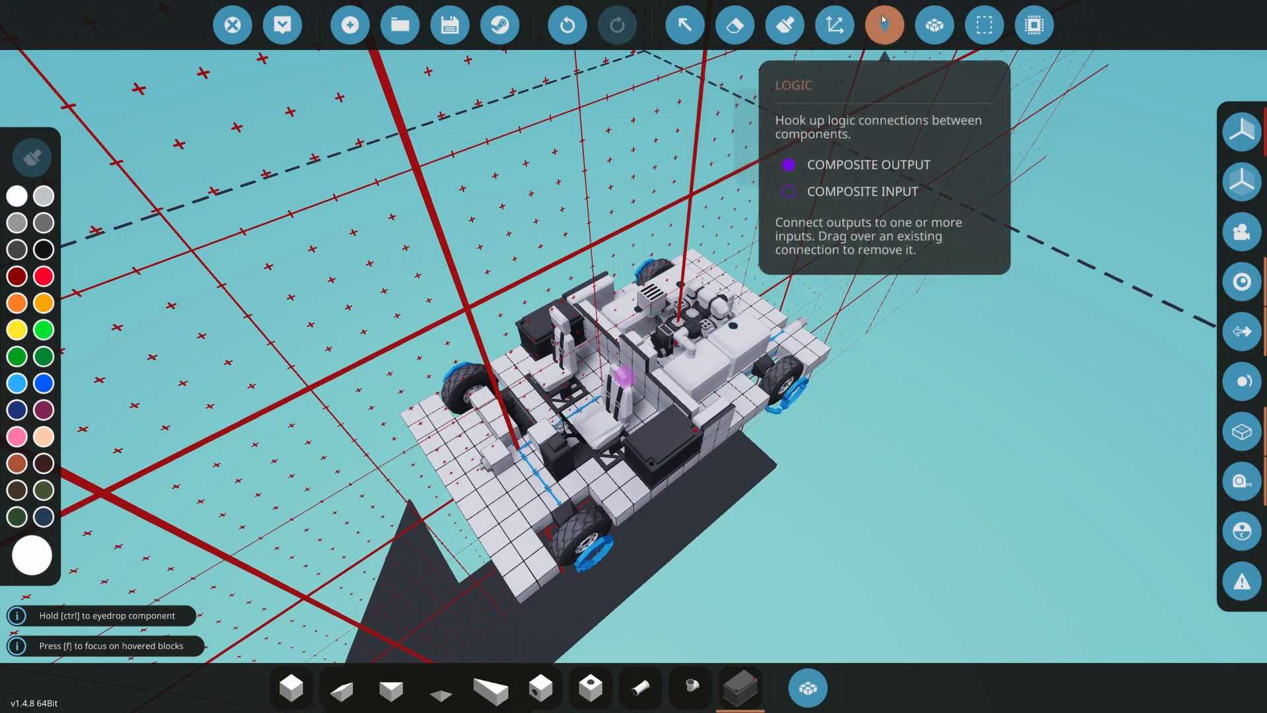
left_click(883, 24)
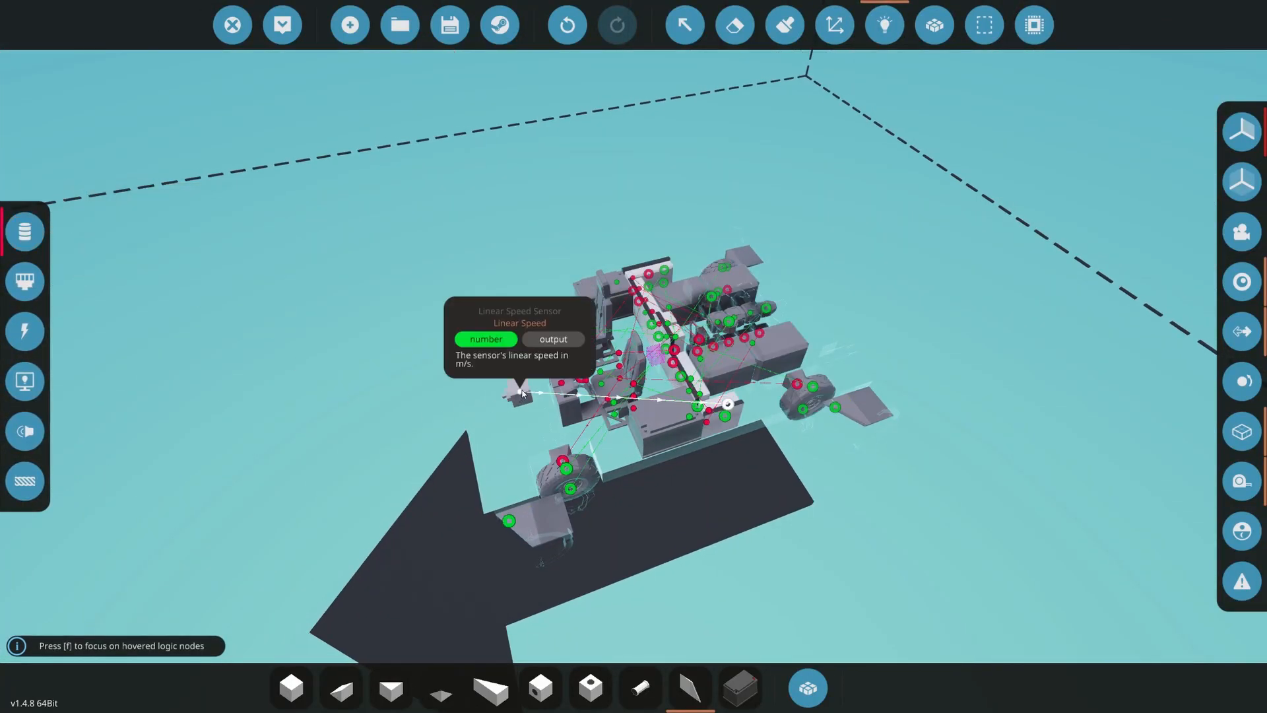
mouse_move(816, 428)
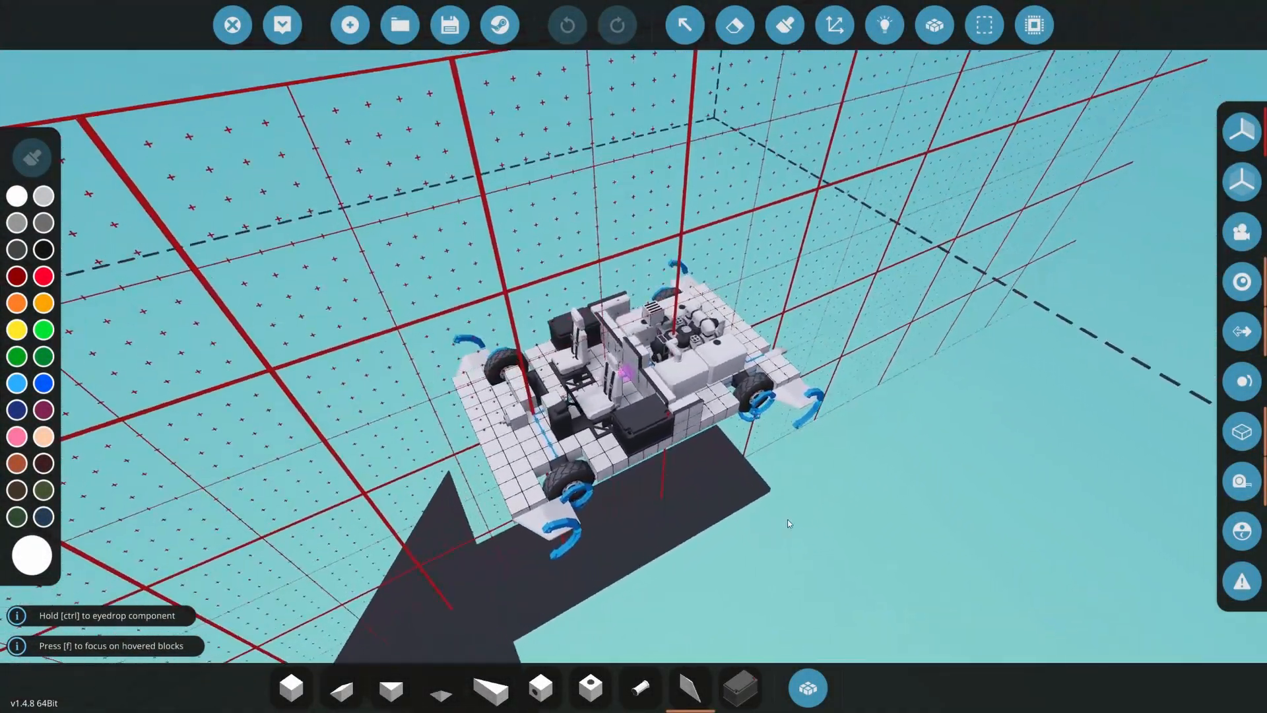
Step: Check Tyre Tread, Grip, Radius and Pressure on the wheels, then spawn the car in the hangar
left_click(683, 24)
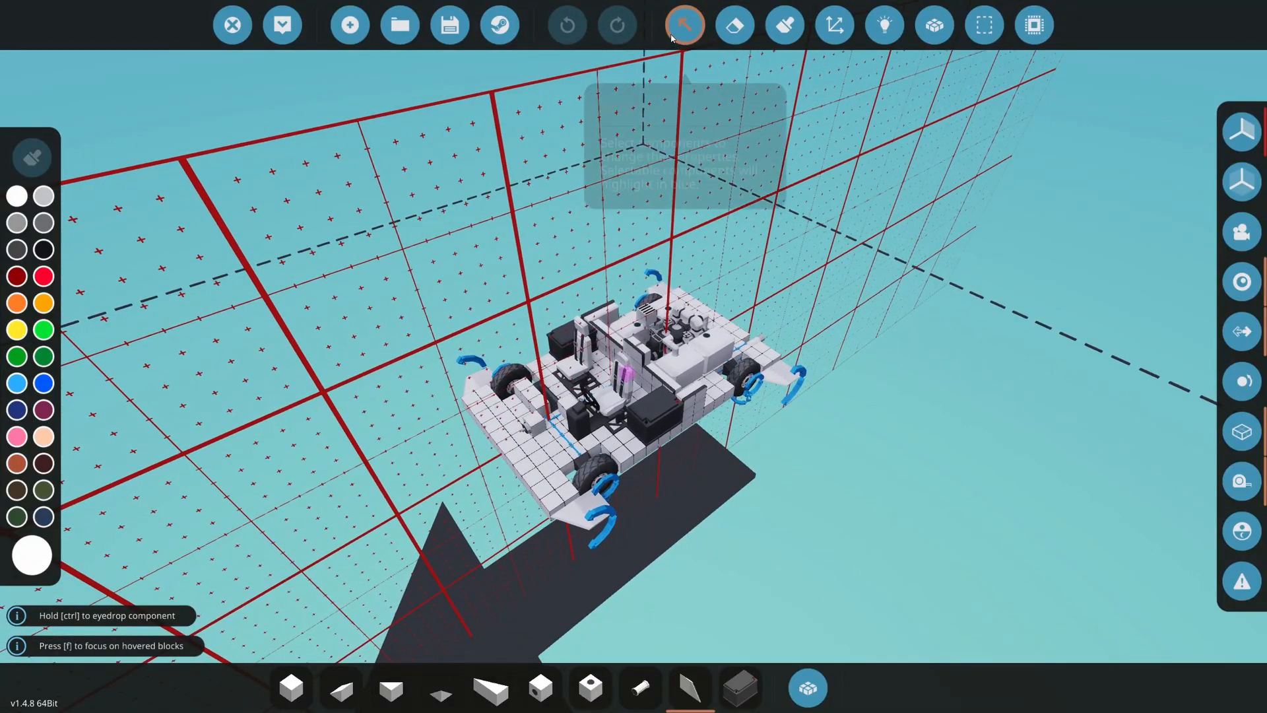
left_click(684, 25)
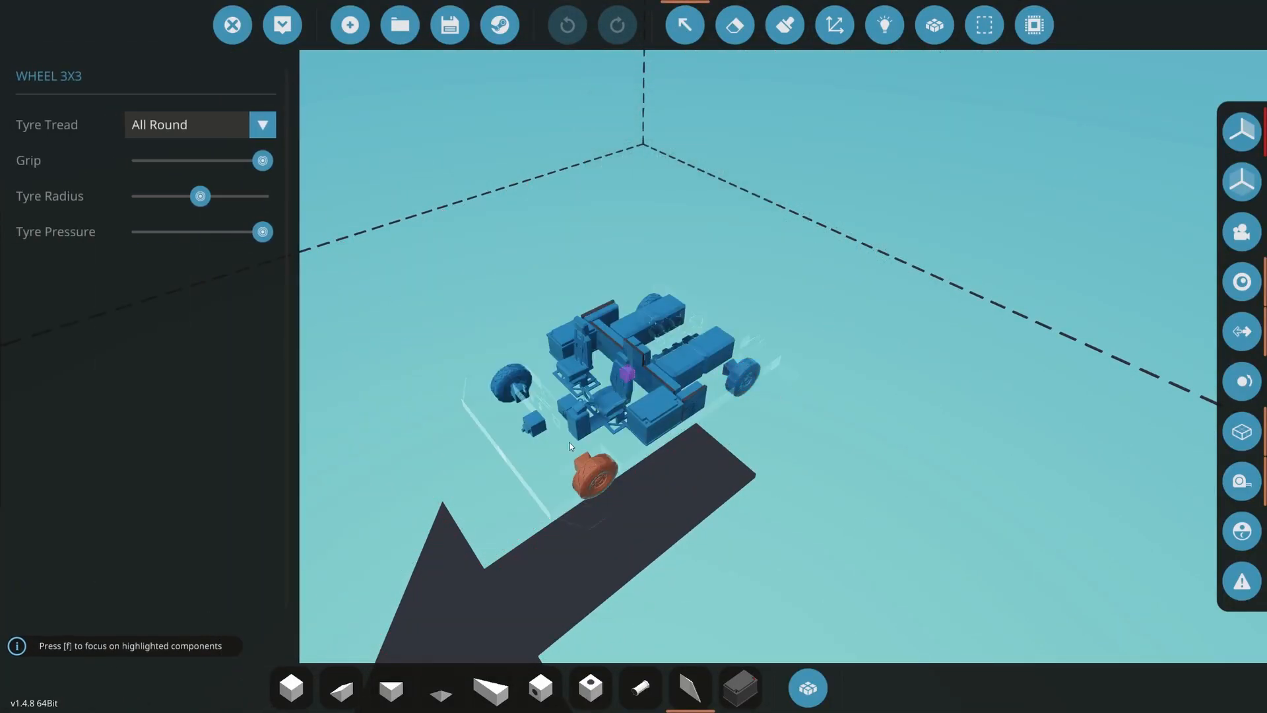
left_click(261, 124)
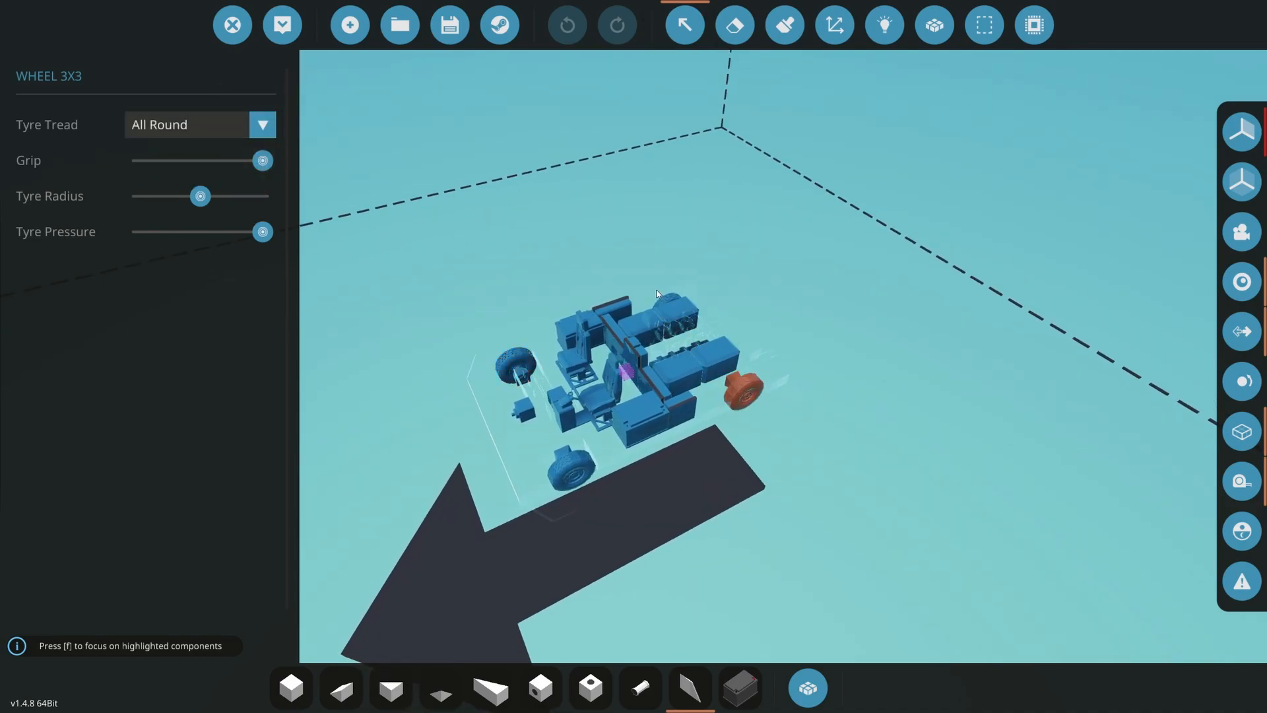
mouse_move(283, 24)
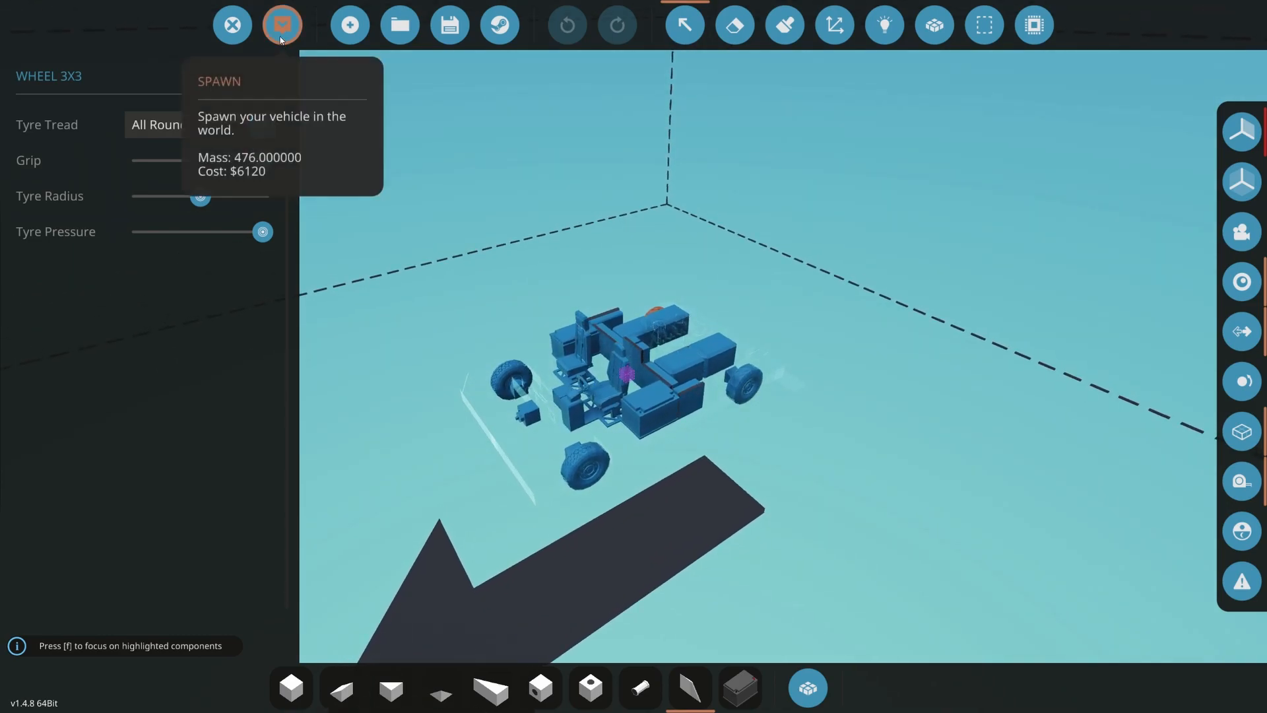
left_click(281, 23)
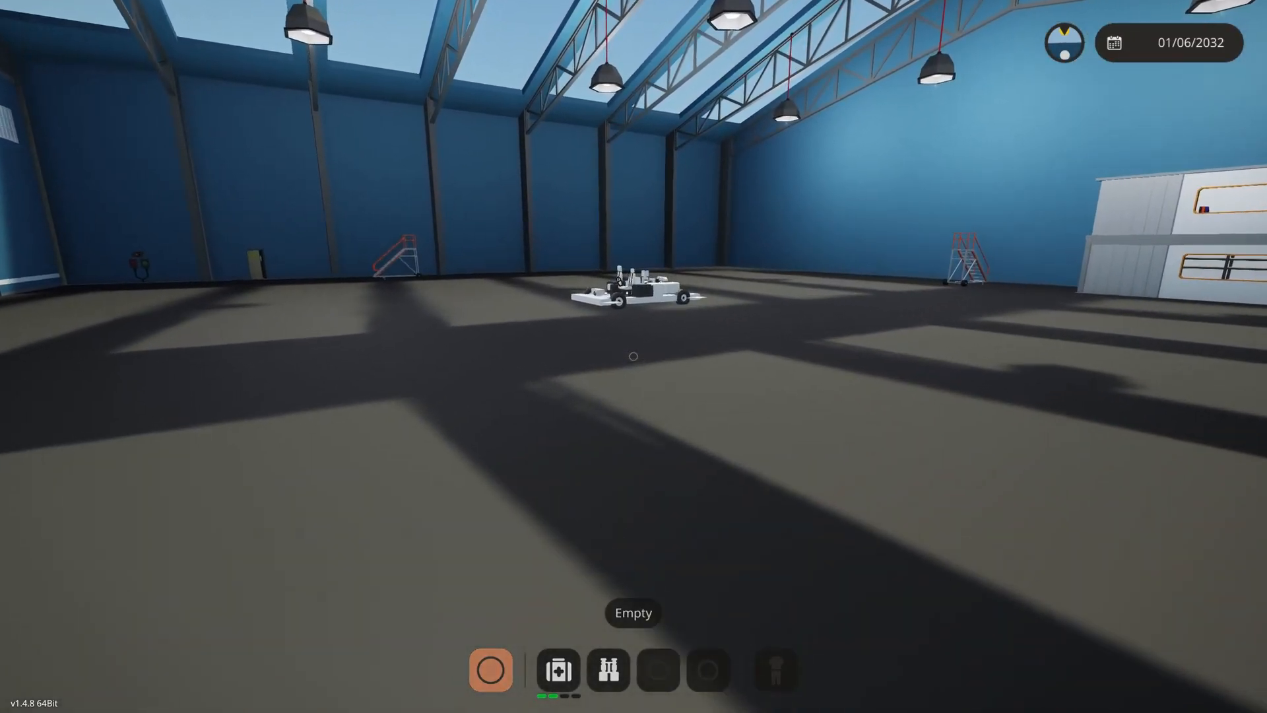